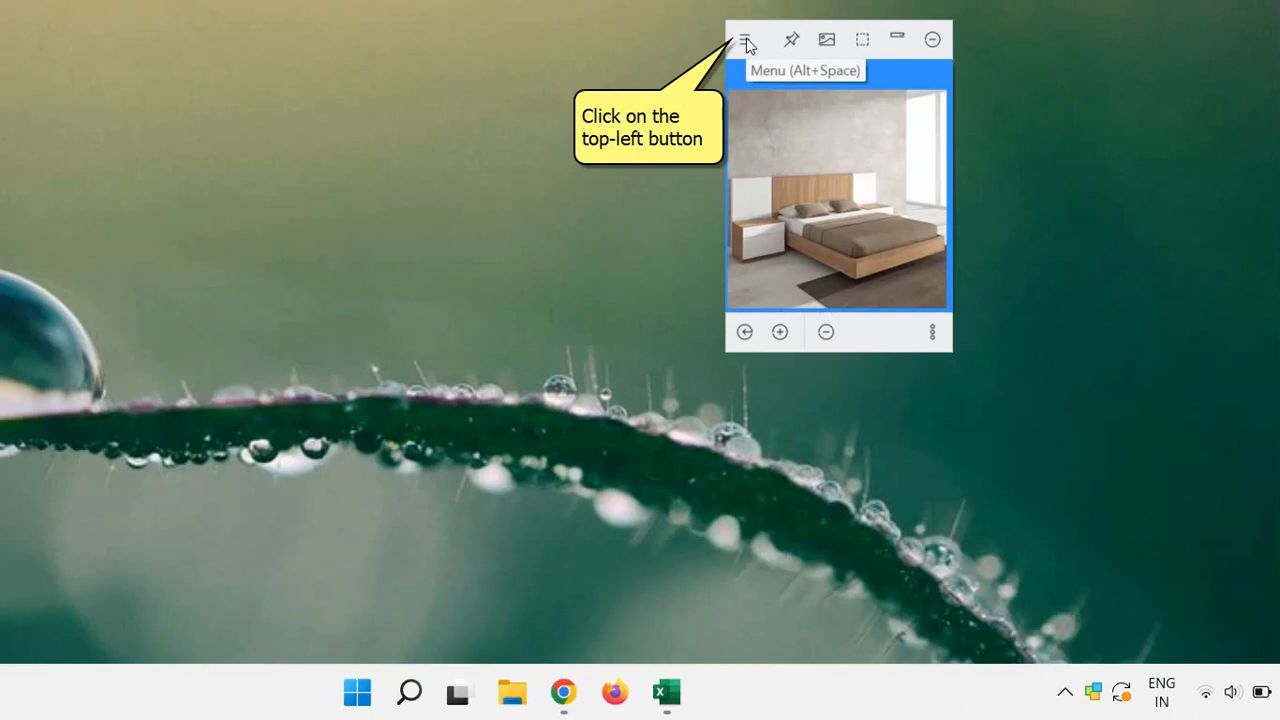
Step: Reach the transparency levels through the image note's menu under Appearance
left_click(744, 40)
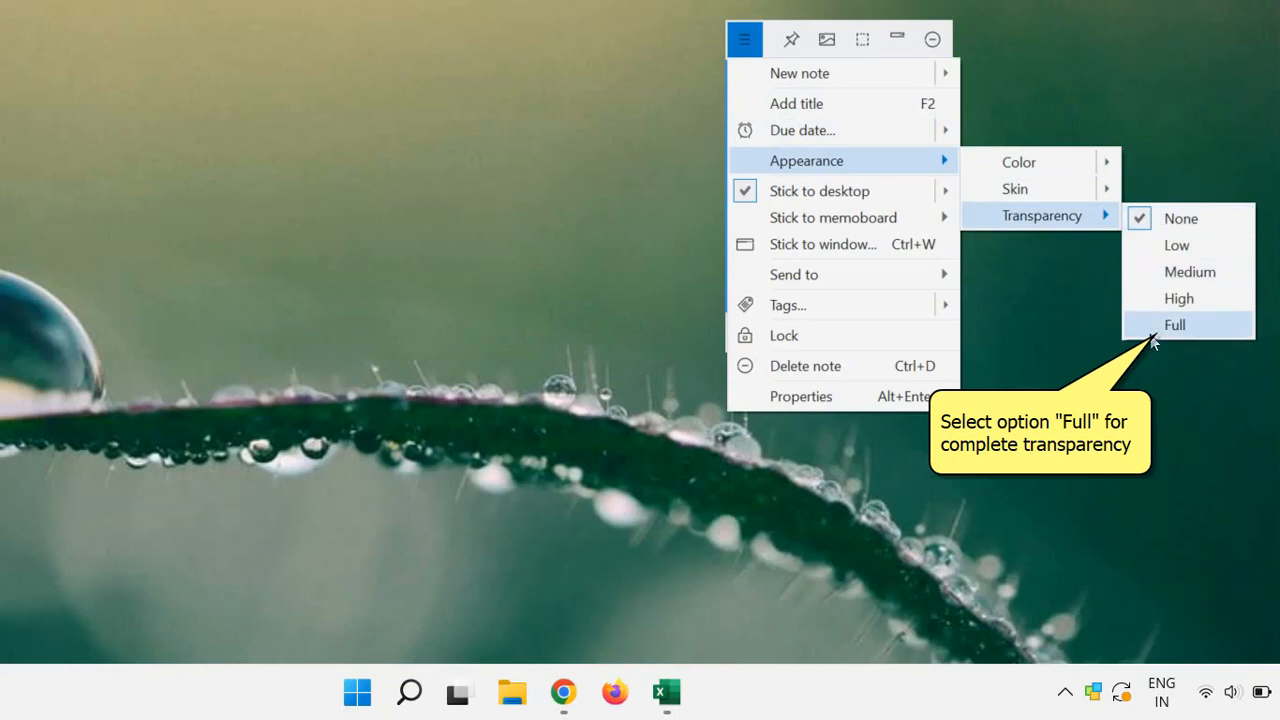
Step: Apply Full transparency so only the picture shows, then drag the note to the desktop's left side
left_click(1174, 324)
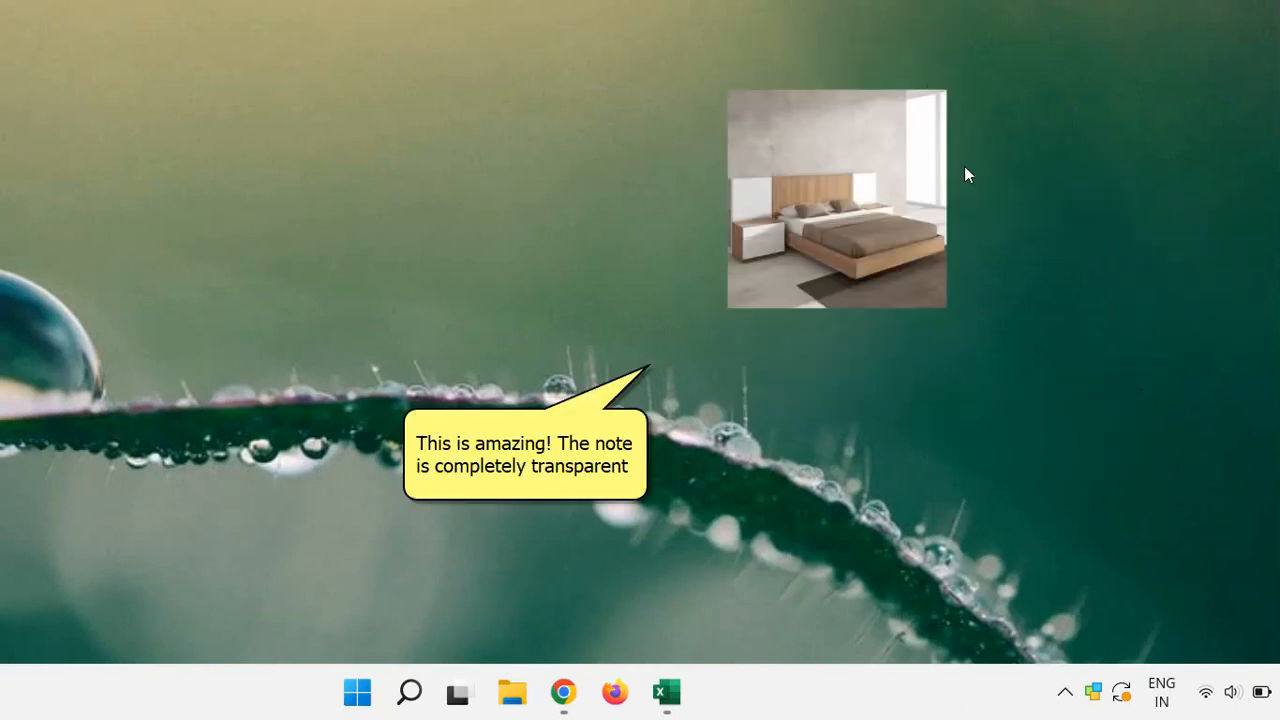
left_click_drag(836, 198, 648, 256)
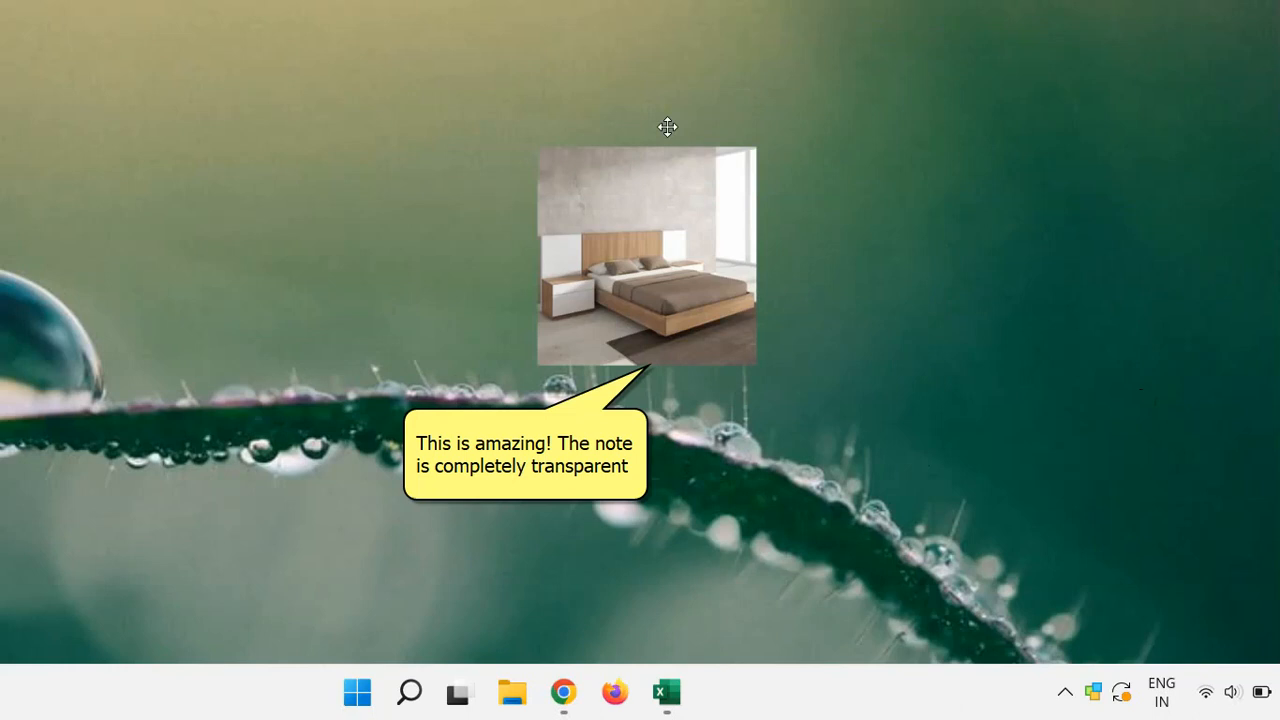
left_click_drag(648, 256, 180, 264)
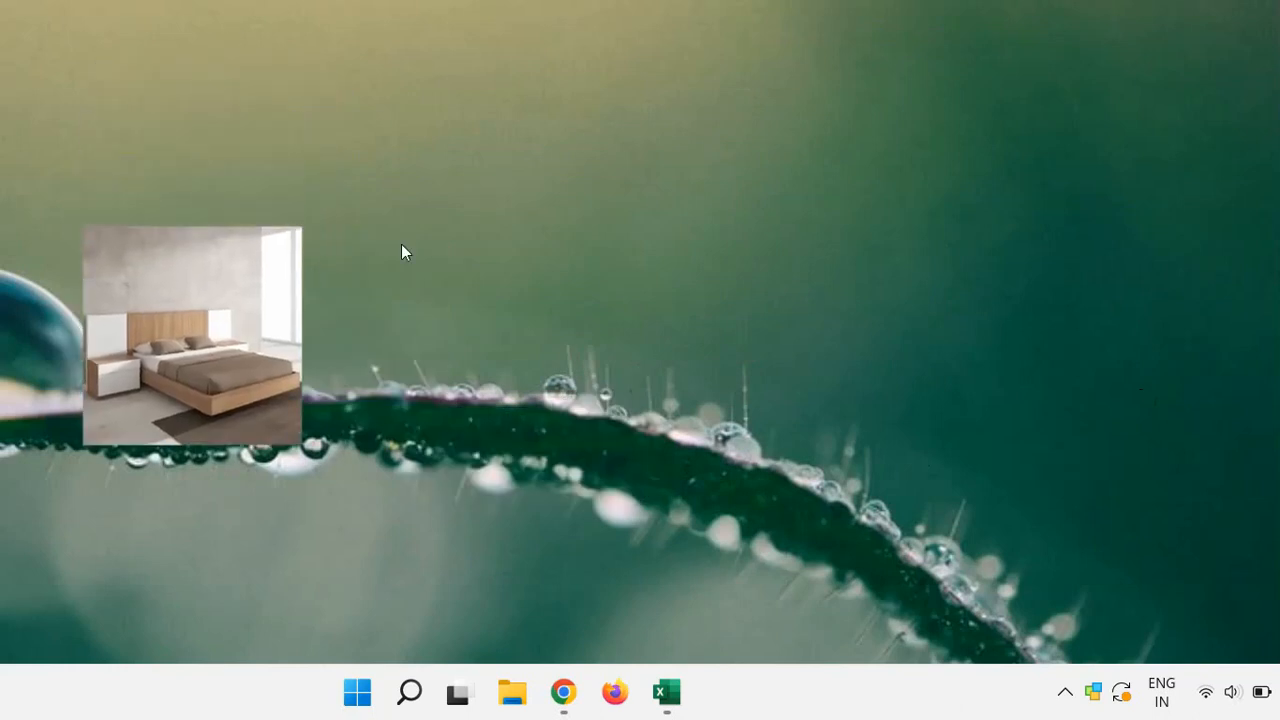
Step: Bring the New home Excel workbook forward so the note can be pinned above it
left_click(666, 692)
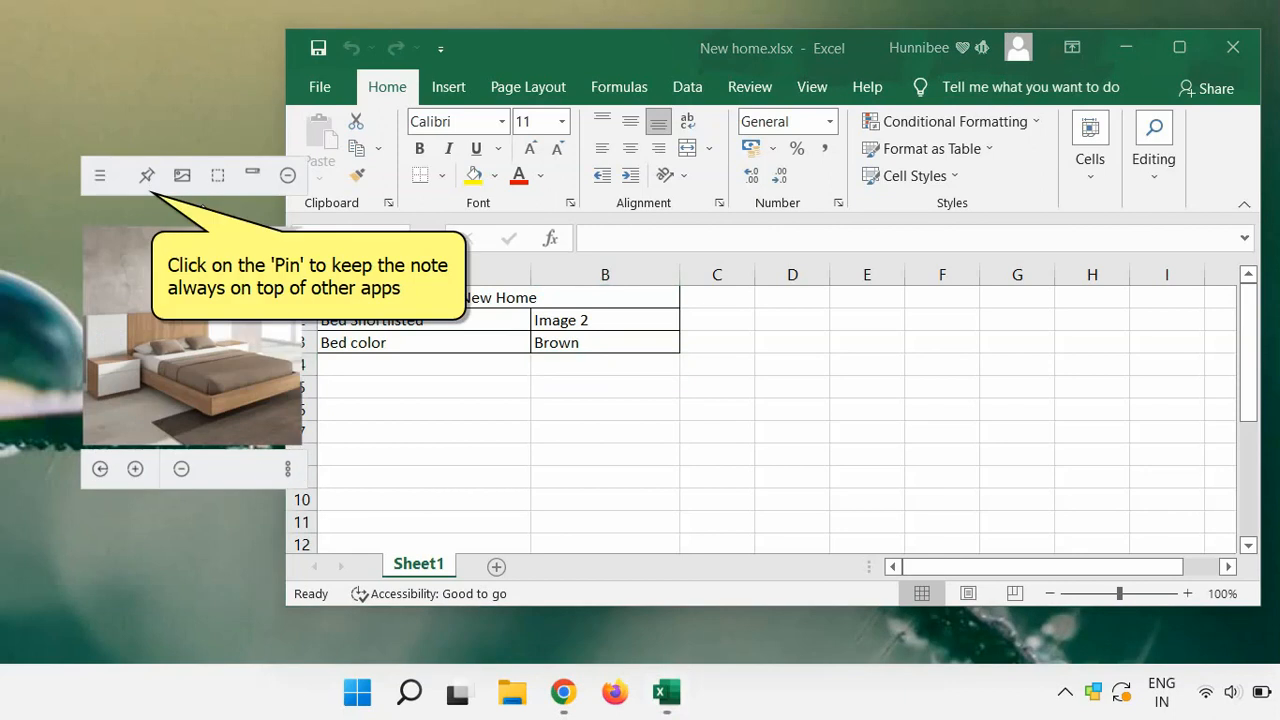
mouse_move(148, 176)
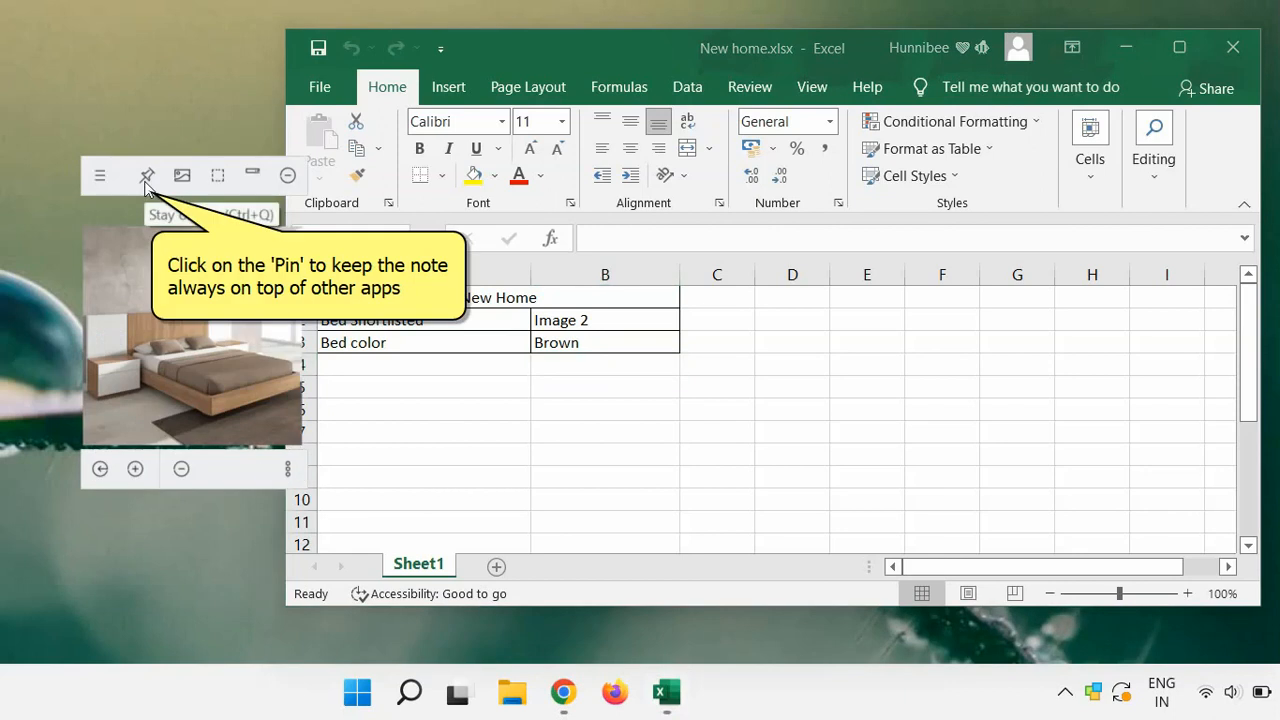